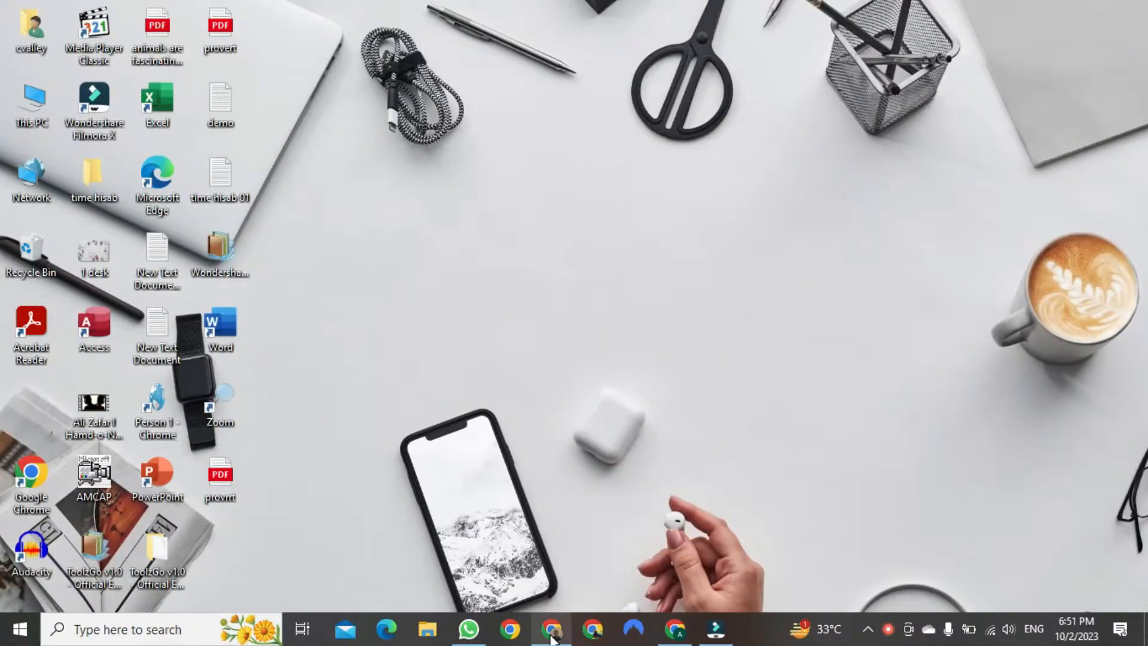
- Open Google Chrome from the taskbar to a new tab
click(551, 629)
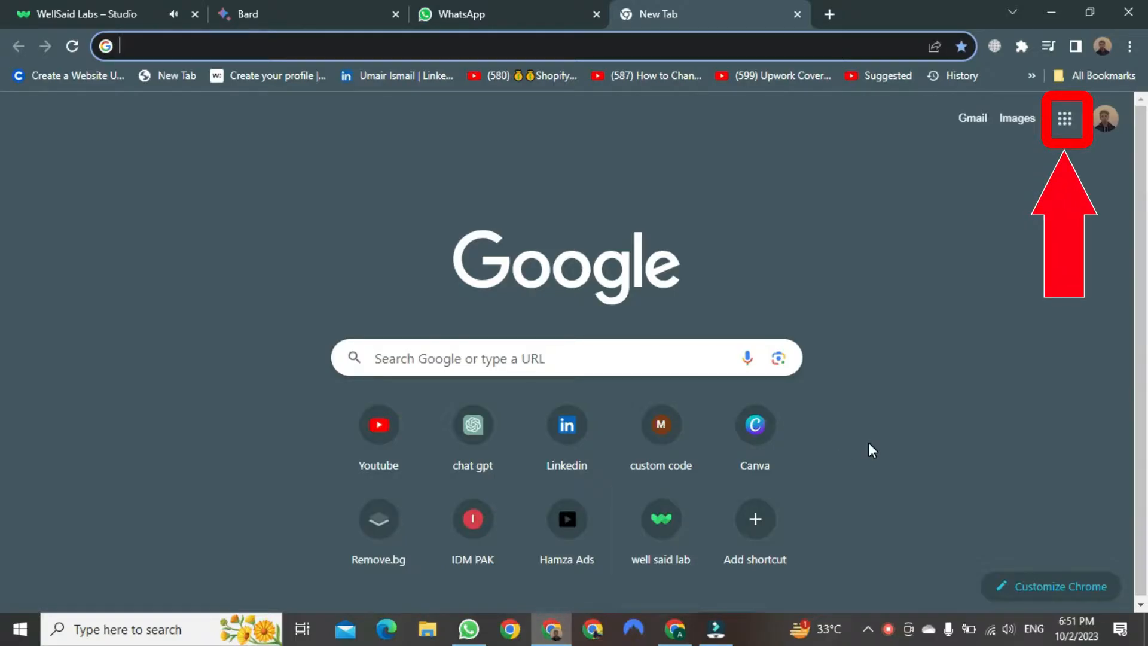
- Launch Classroom from the Google apps launcher
click(1065, 118)
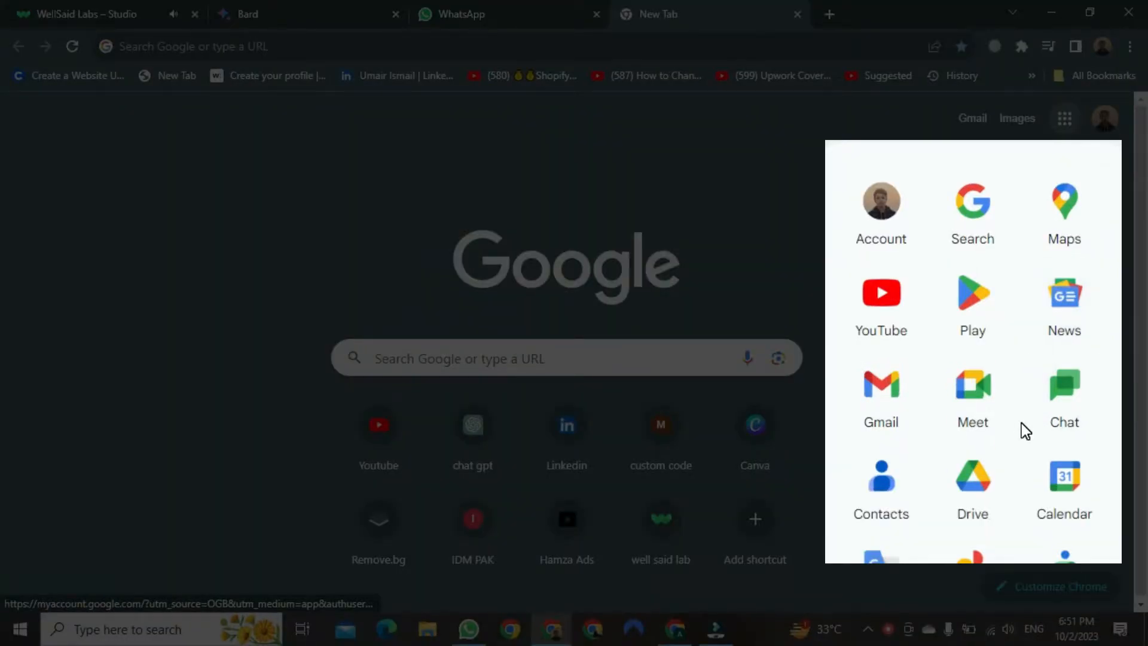
scroll(down, 3)
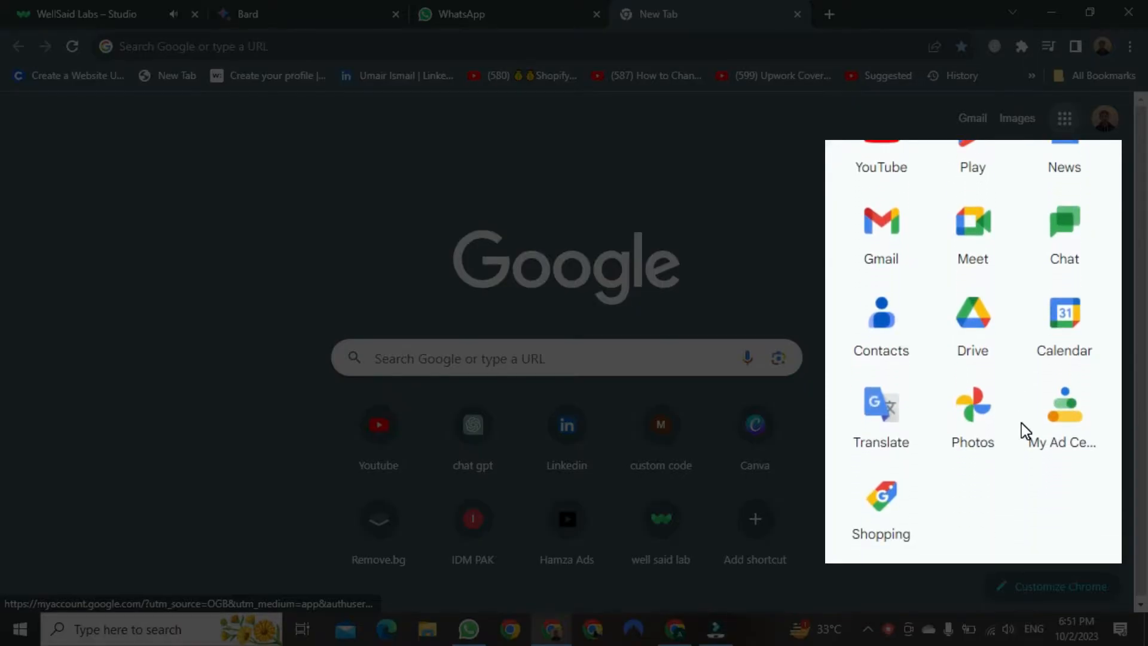
scroll(down, 3)
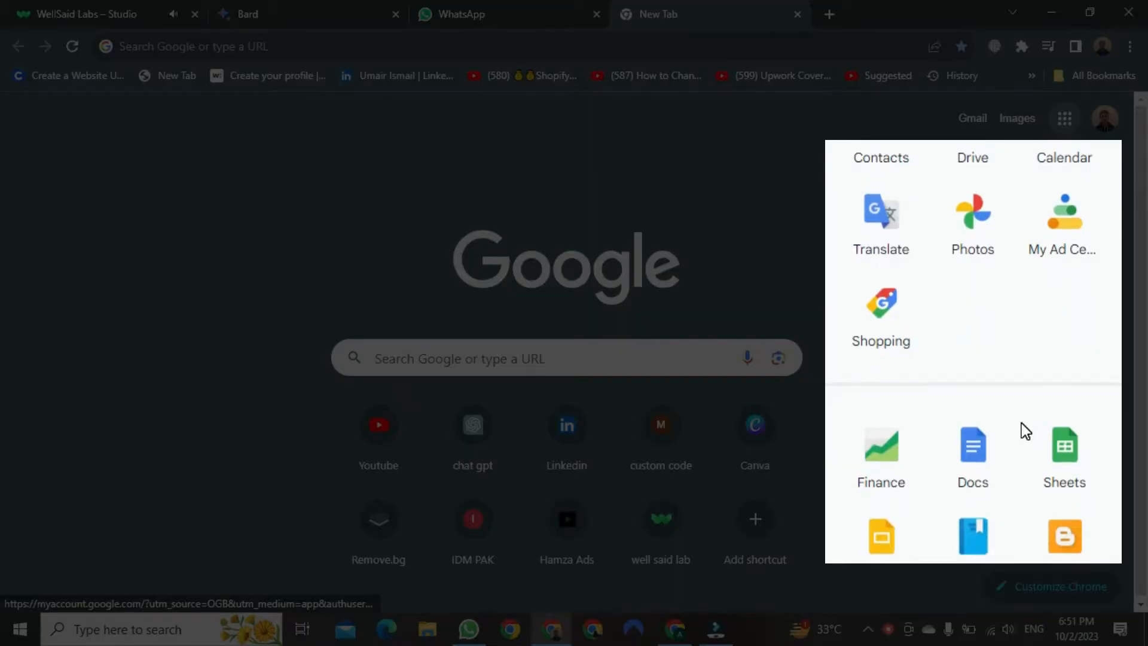
scroll(down, 3)
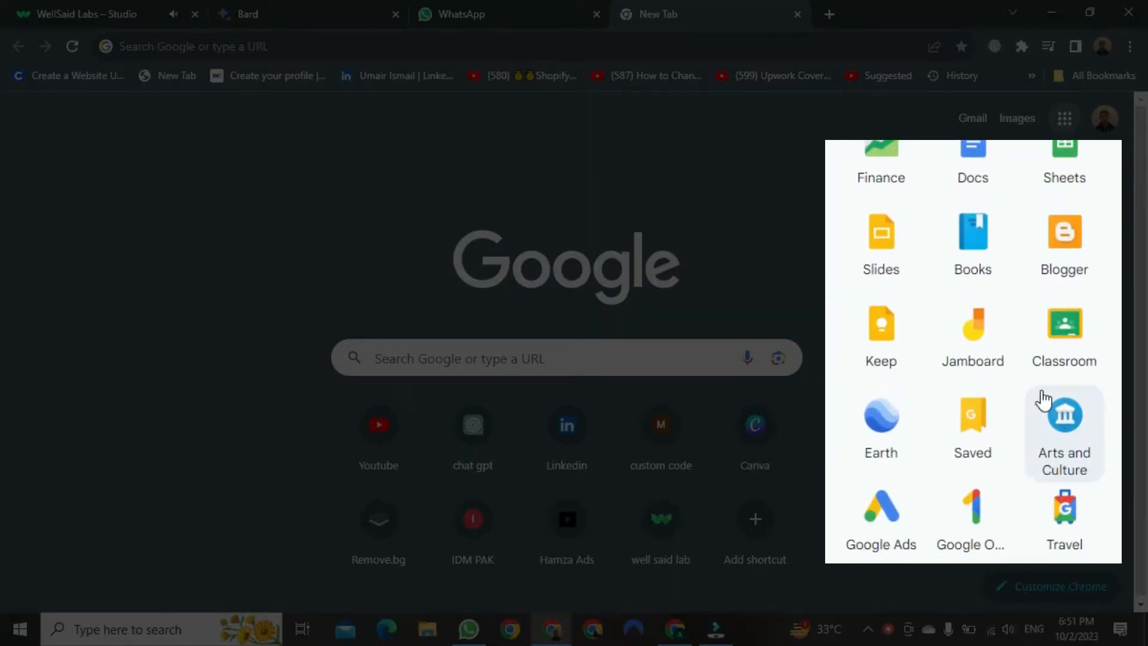
click(1064, 333)
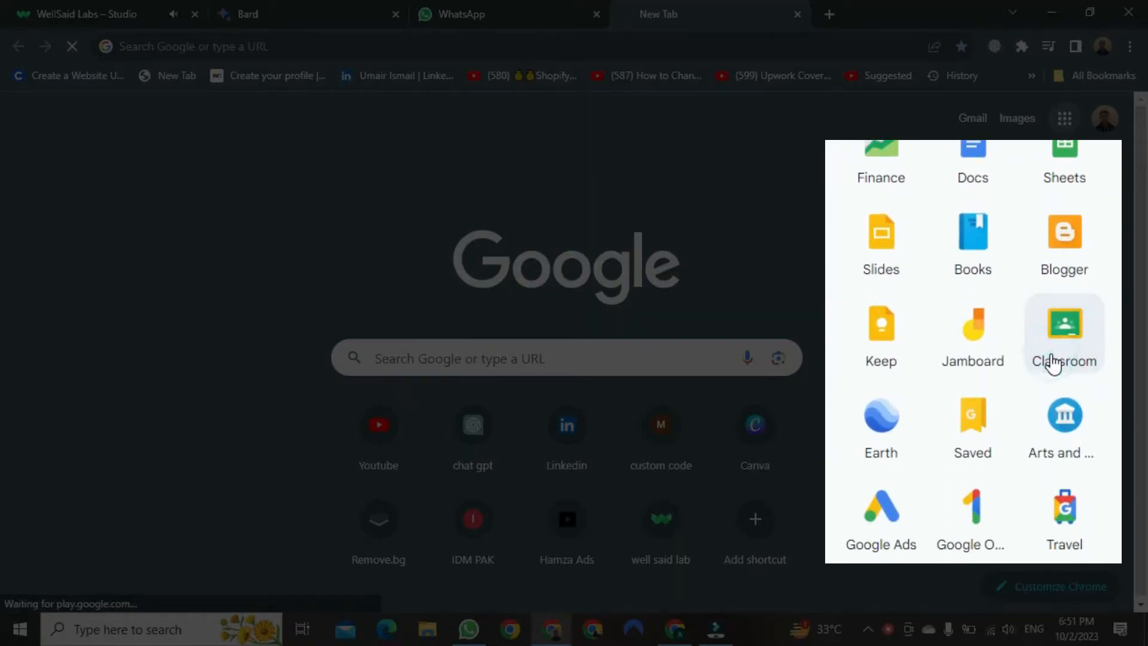
- Open Settings from the Classroom sidebar on the Math class home page
click(1064, 333)
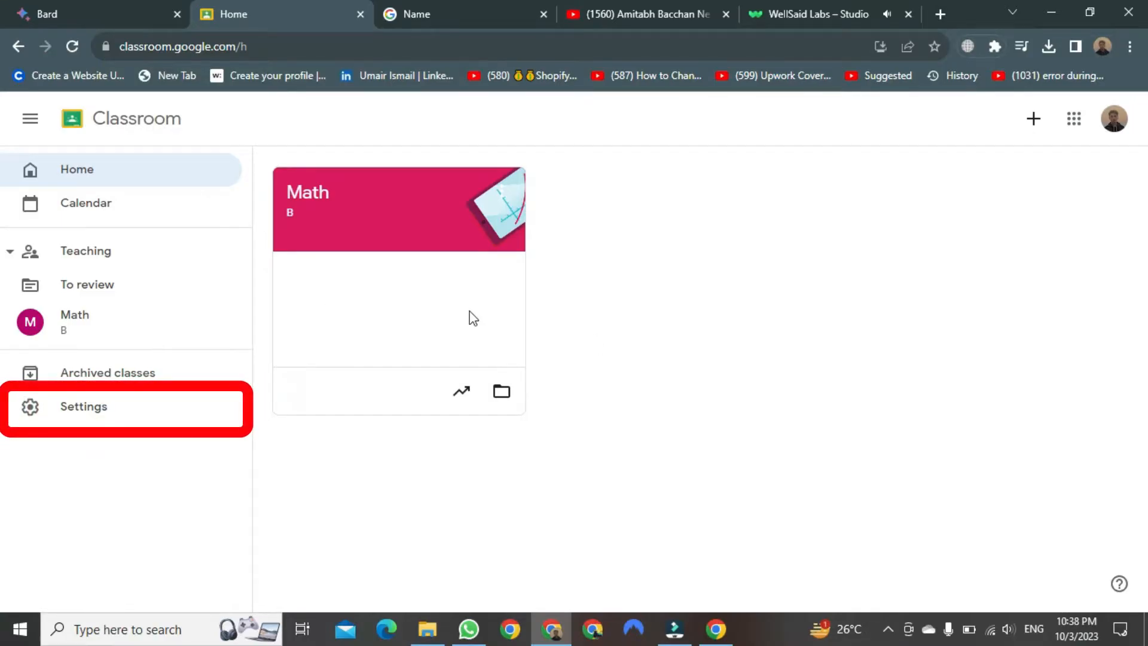
click(83, 406)
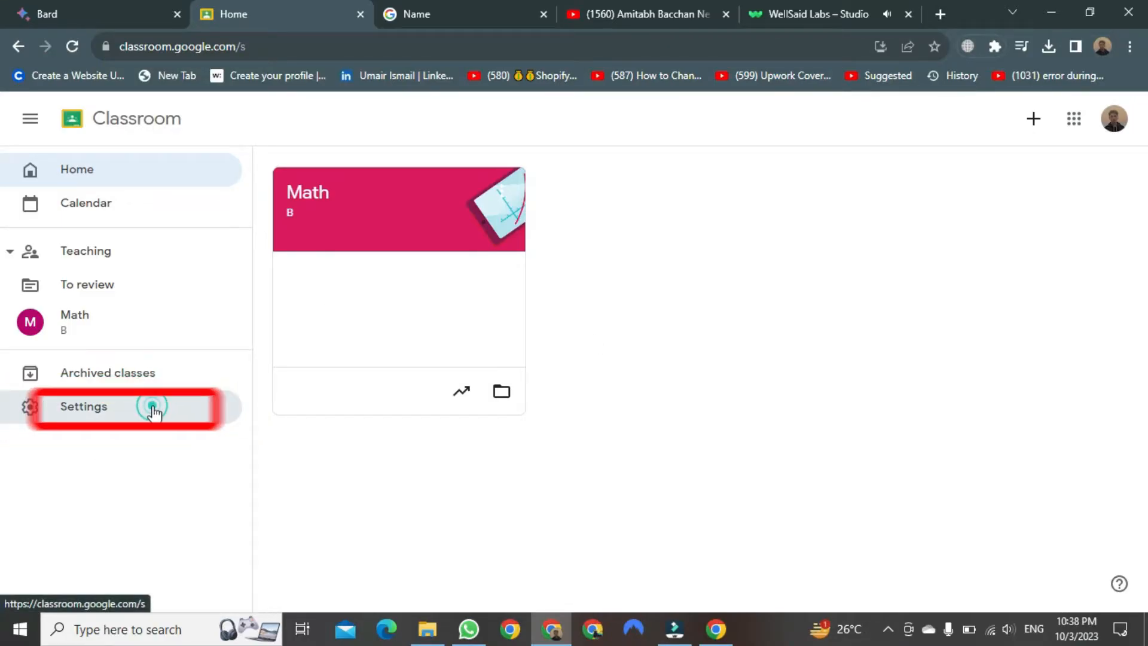
- Follow the 'account settings' link under Profile > Change name
click(82, 406)
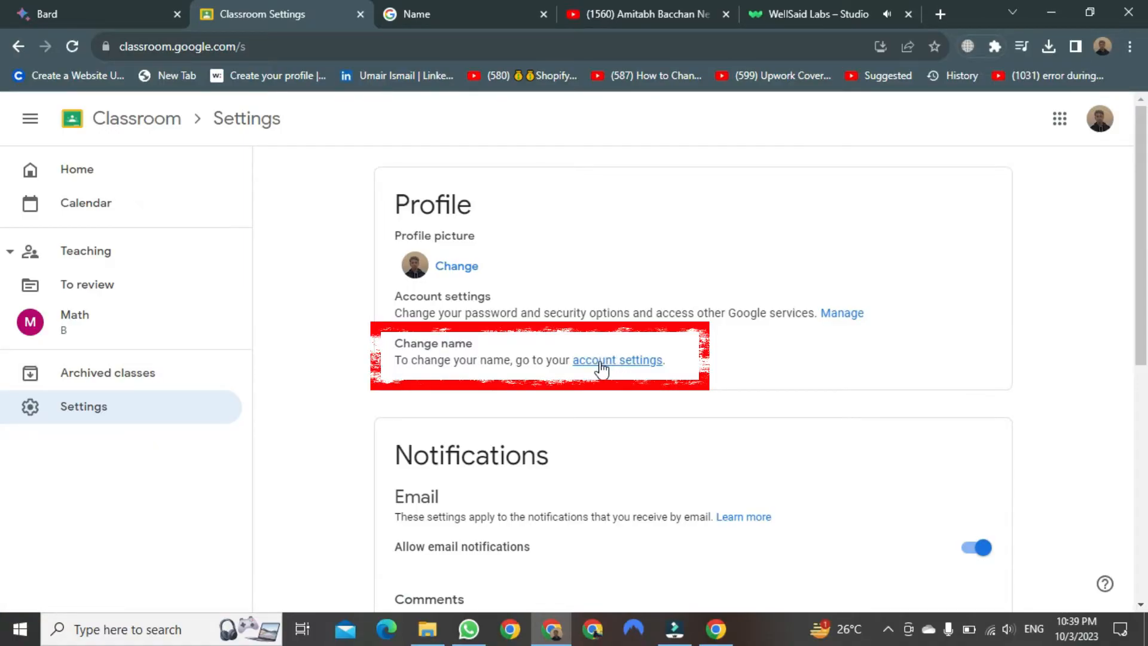
click(618, 359)
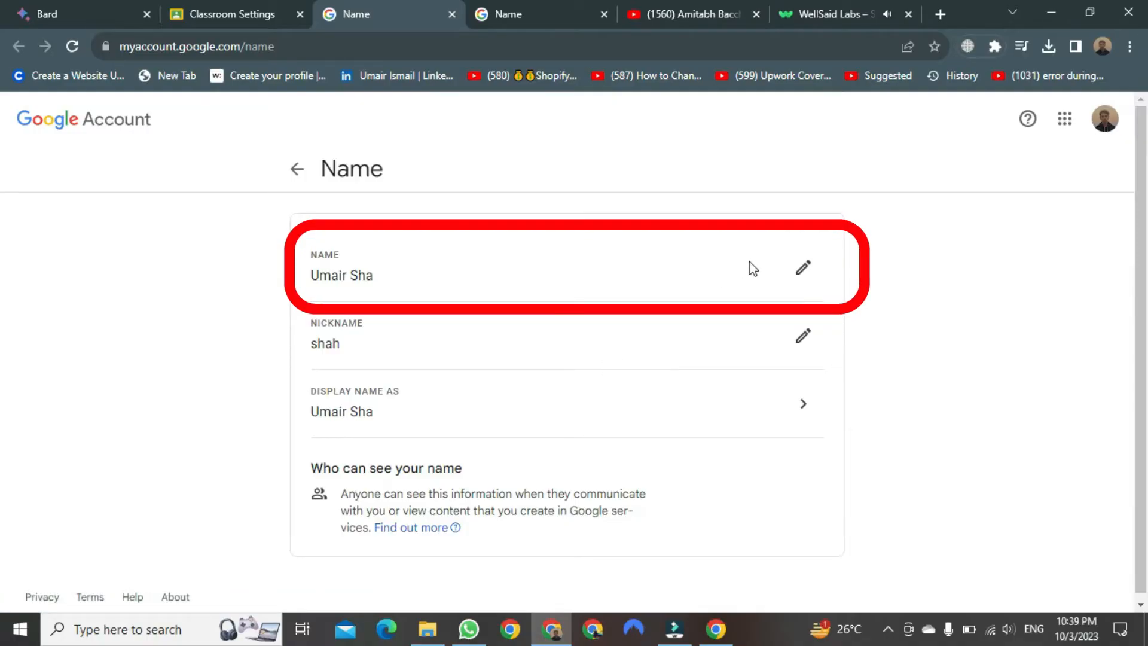
- Start editing the NAME entry on the Google Account Name page
click(803, 268)
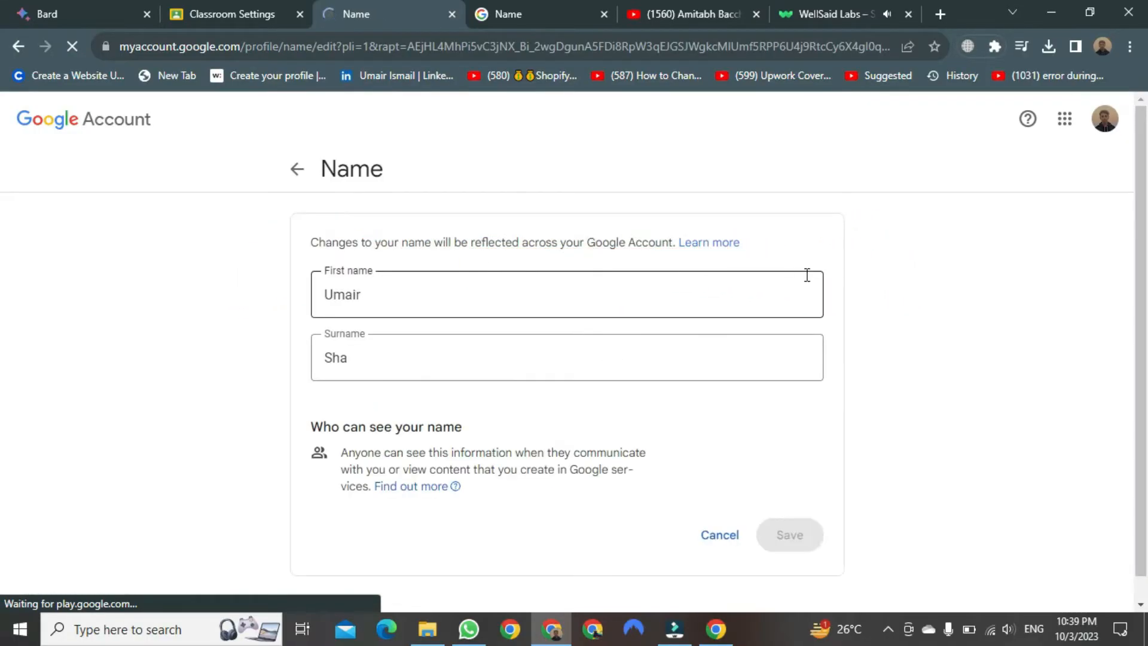
- Change the First name field to 'khubai', keeping the surname
click(658, 294)
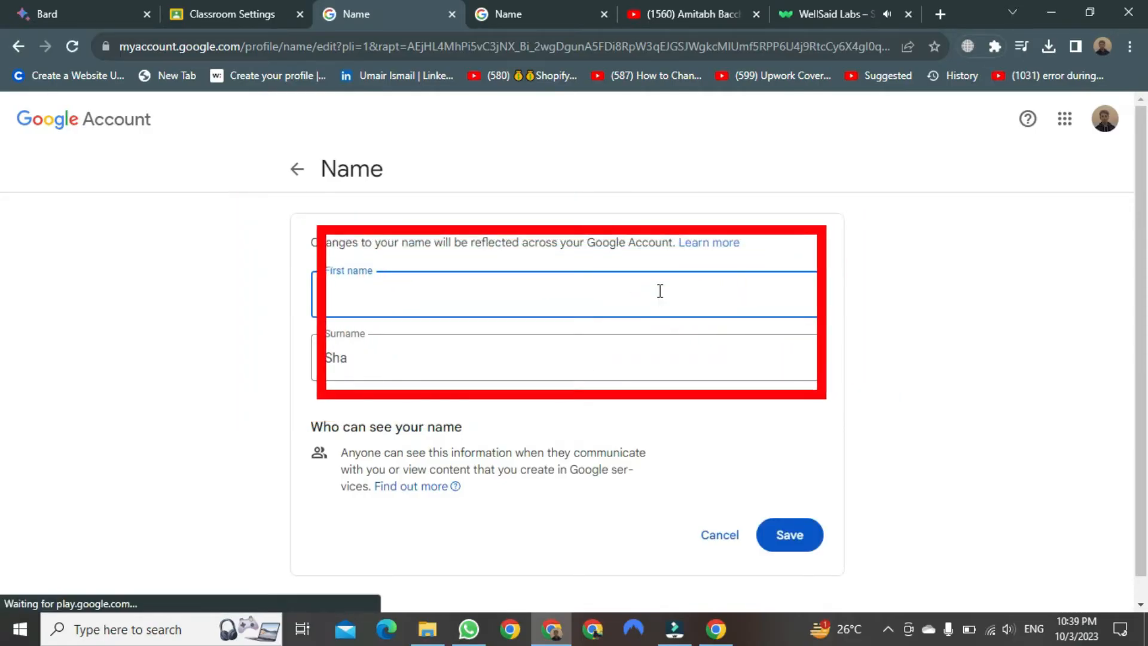
text(khubaib)
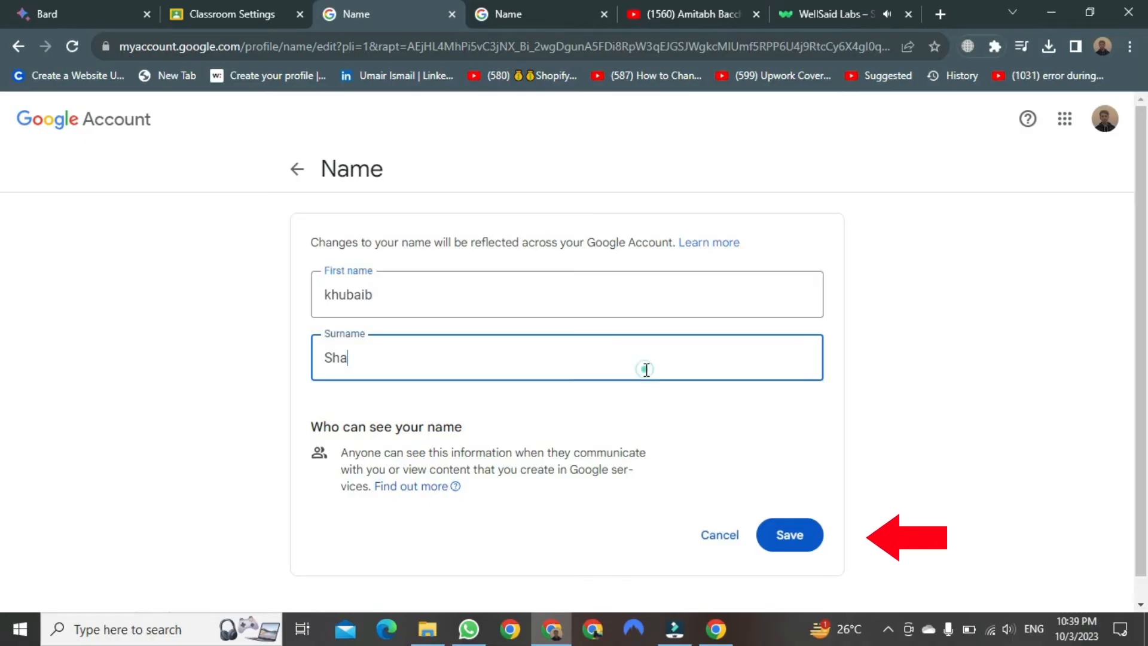
click(790, 535)
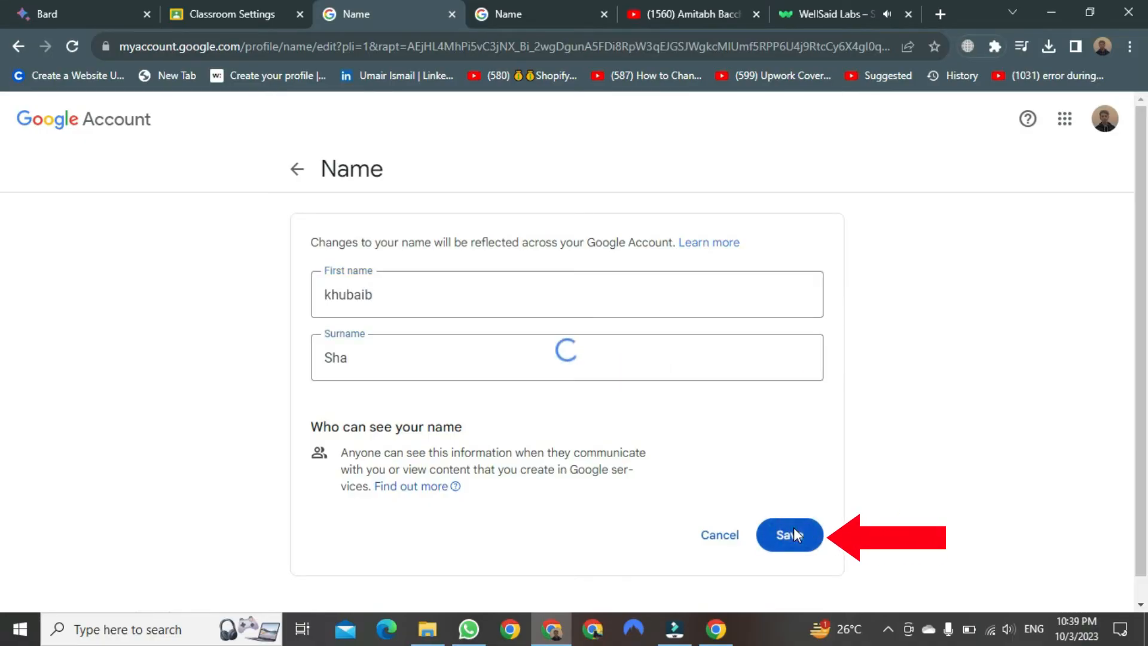
click(789, 536)
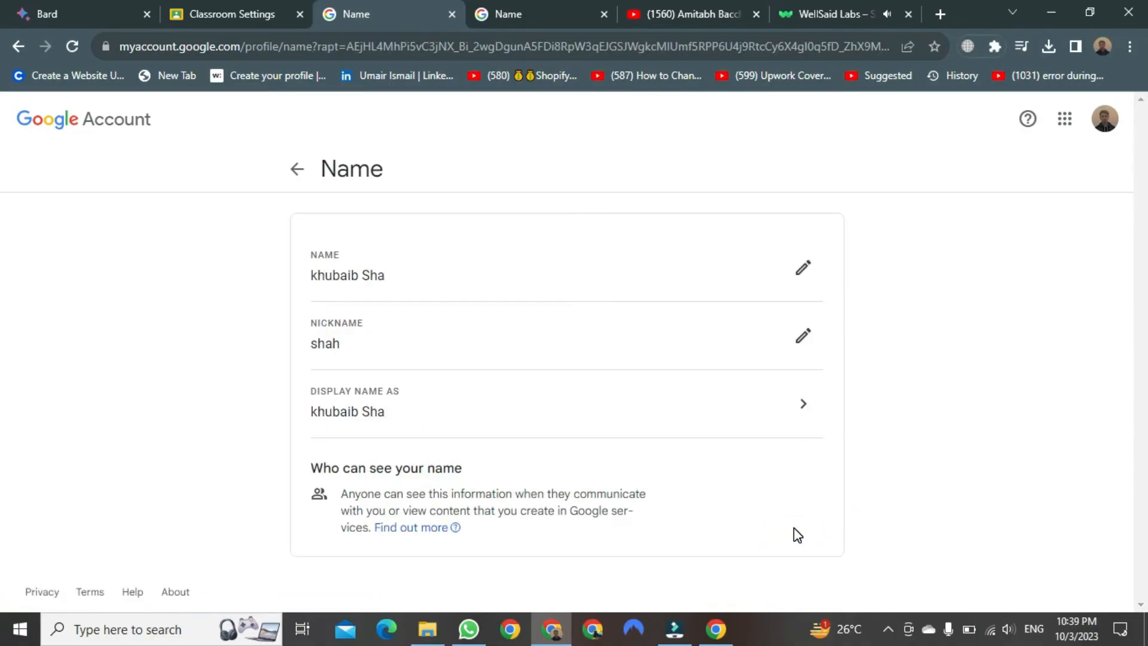
mouse_move(369, 293)
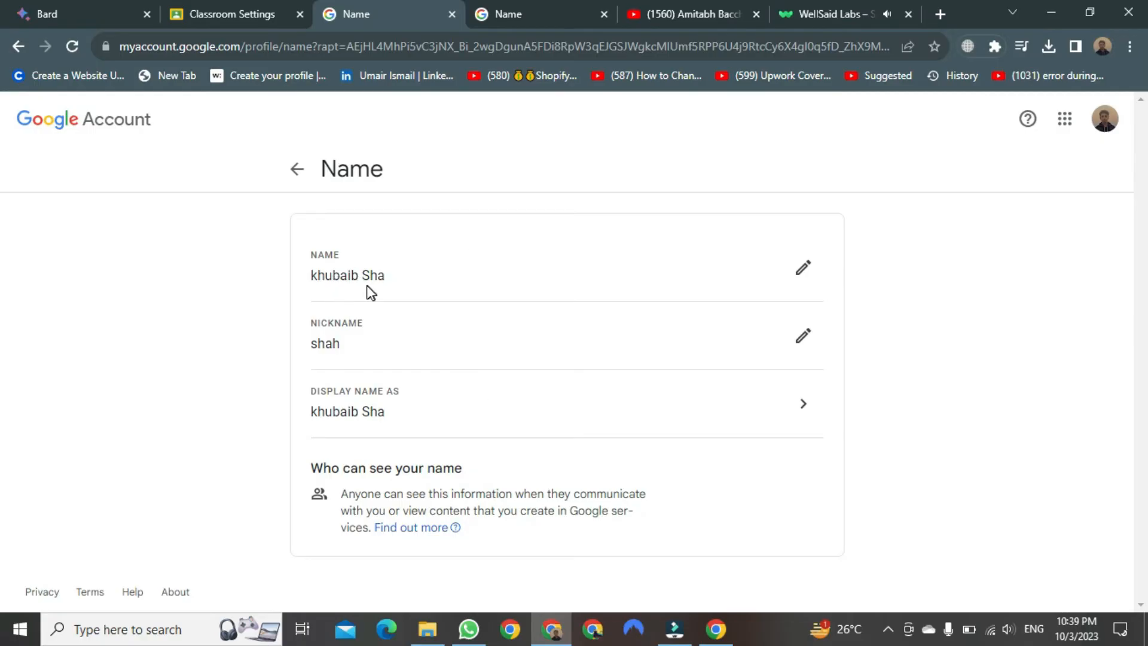